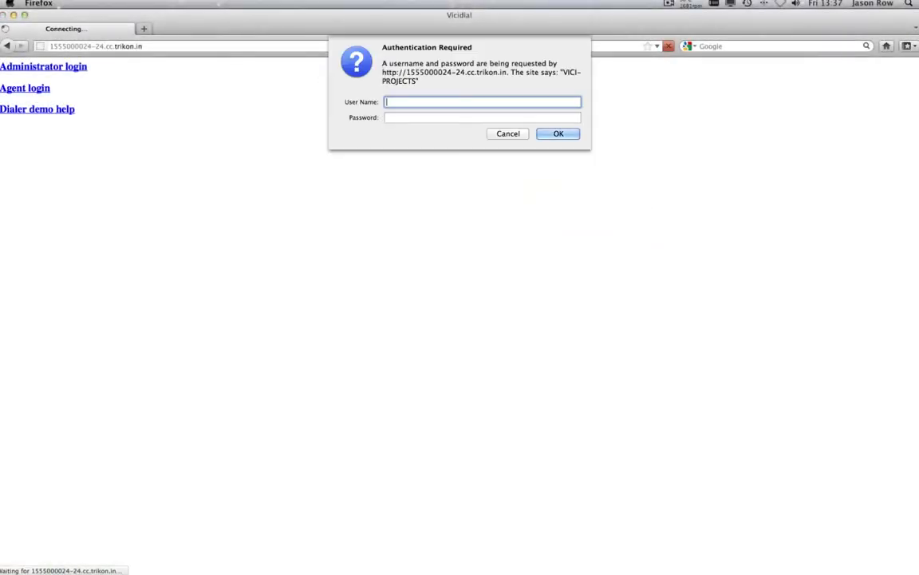
pyautogui.write('1555000024')
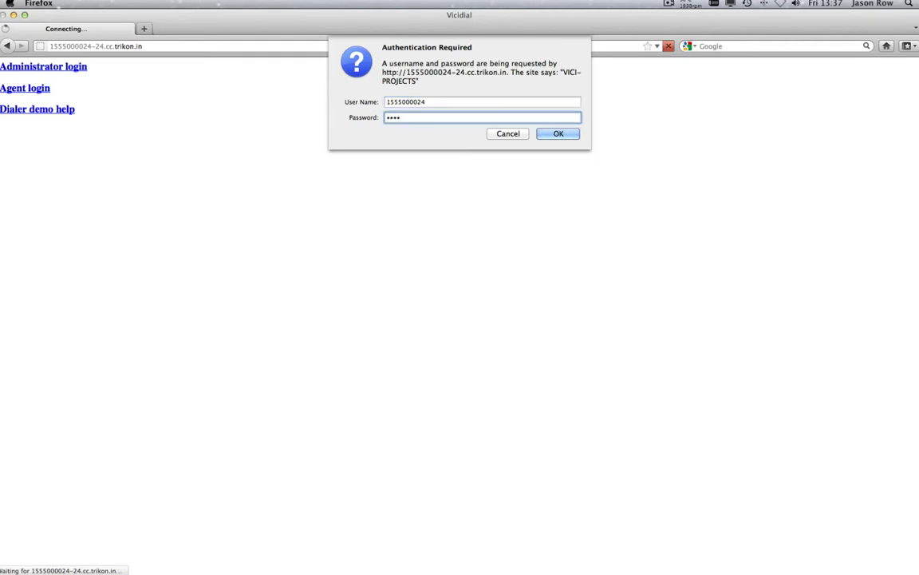
pyautogui.click(558, 133)
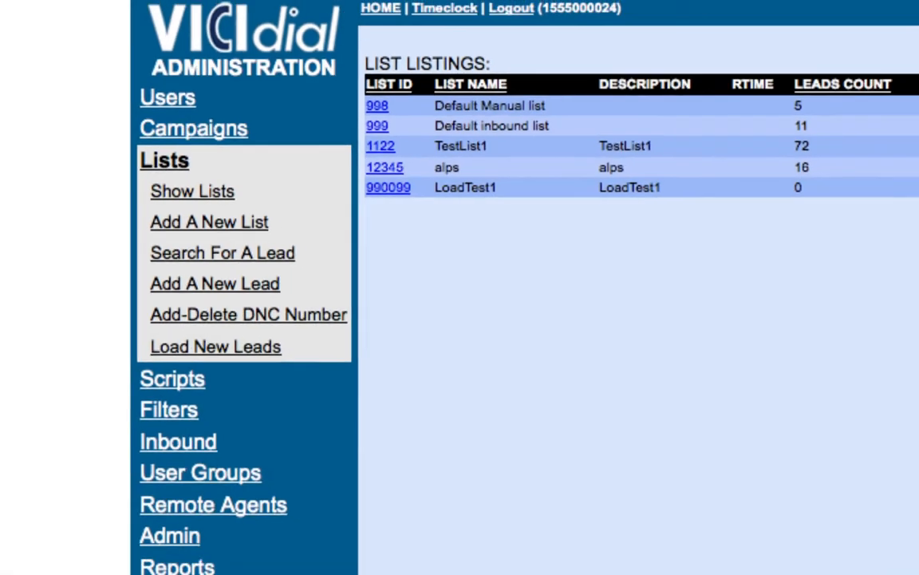
# Create list 1022012 'Test list' described 'Feb leads', active in CAMP1, and open Load New Leads
pyautogui.click(209, 221)
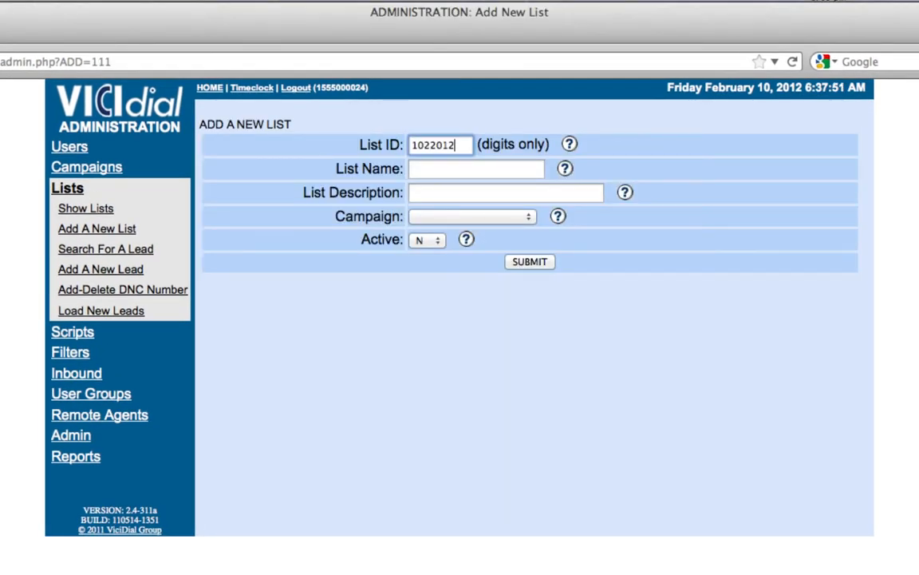
pyautogui.click(475, 169)
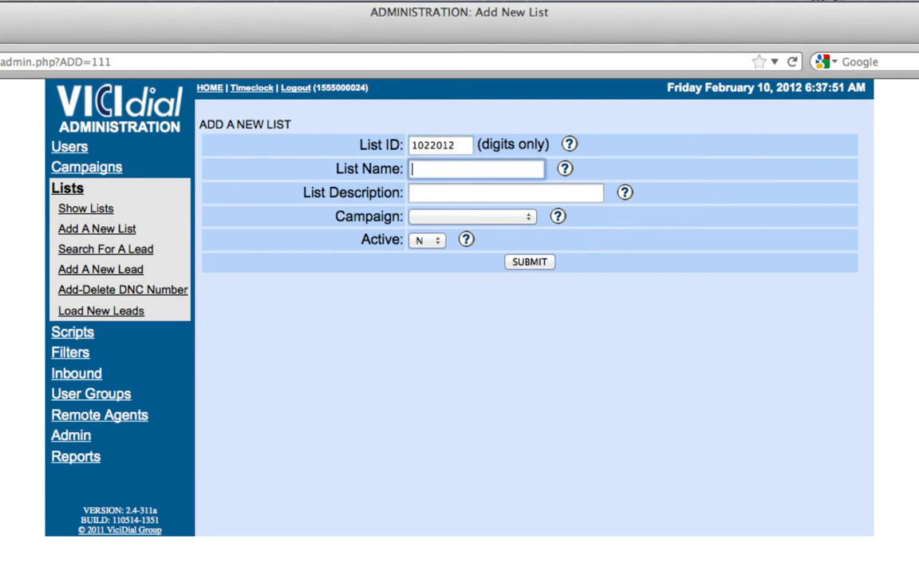
pyautogui.write('Test list')
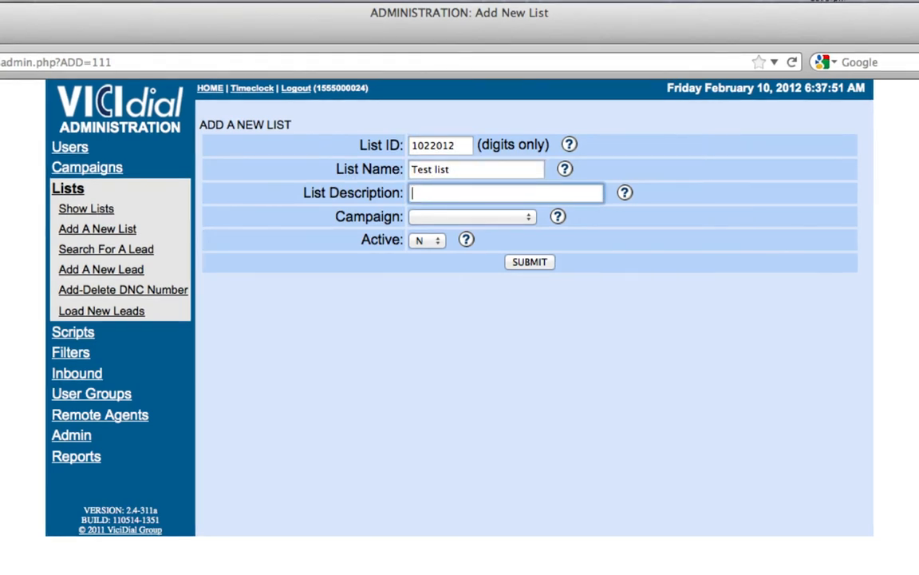
pyautogui.write('Feb leads')
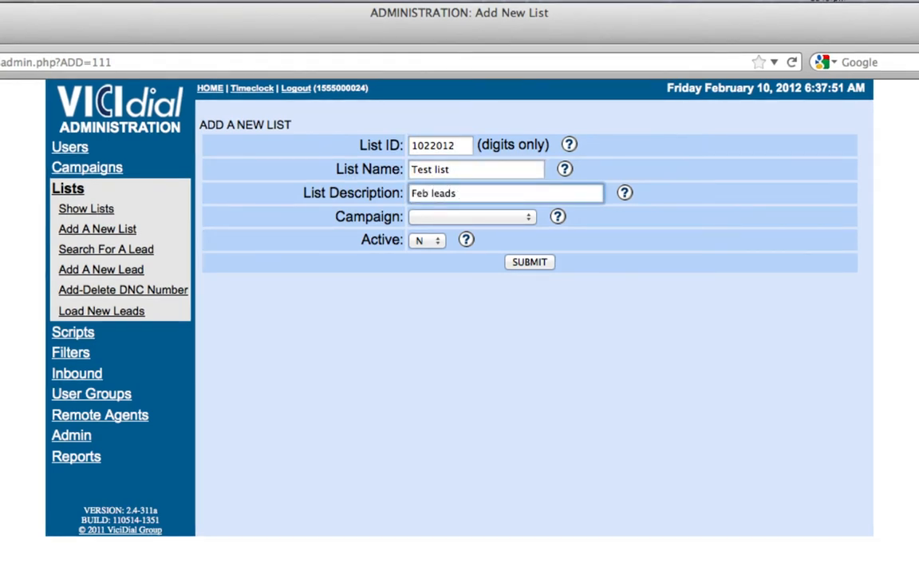
pyautogui.click(471, 216)
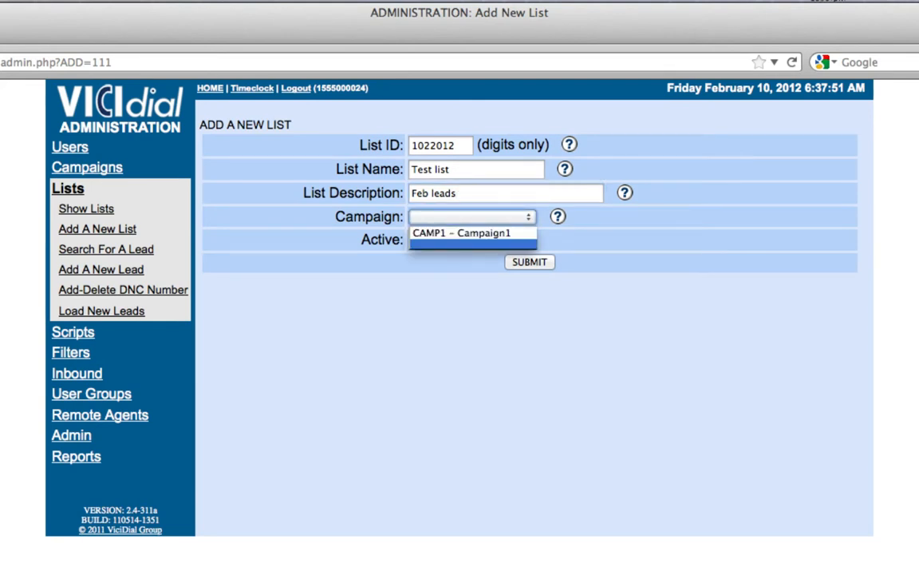
pyautogui.click(471, 233)
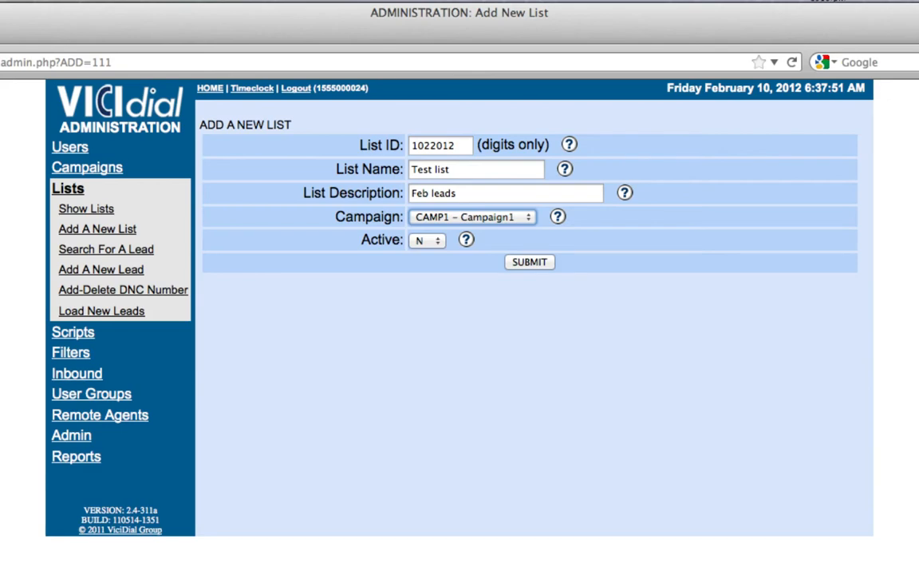
pyautogui.click(427, 239)
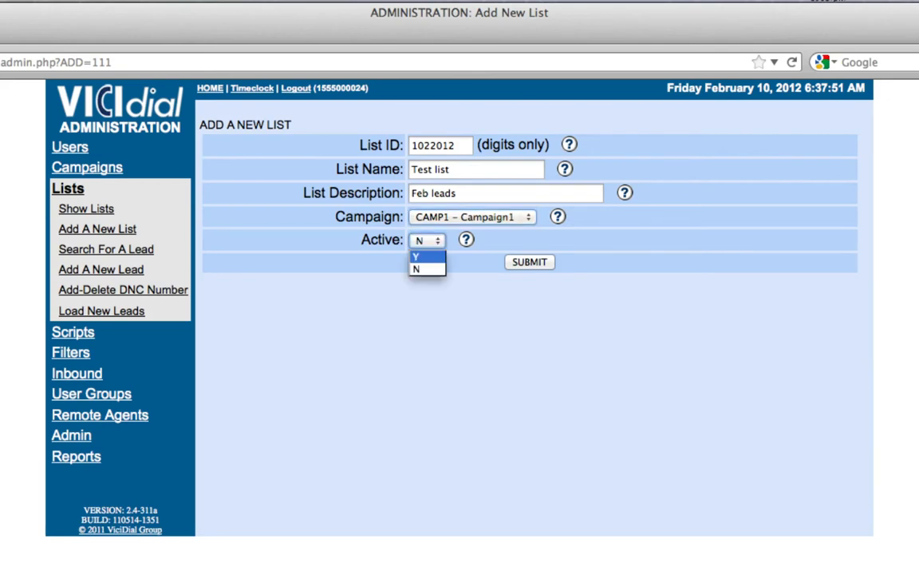
pyautogui.click(422, 254)
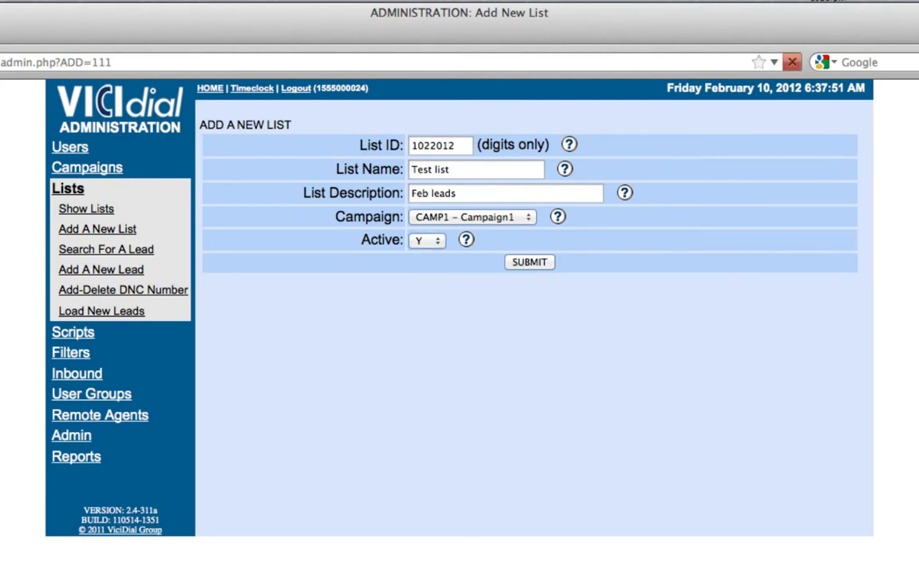
pyautogui.click(530, 262)
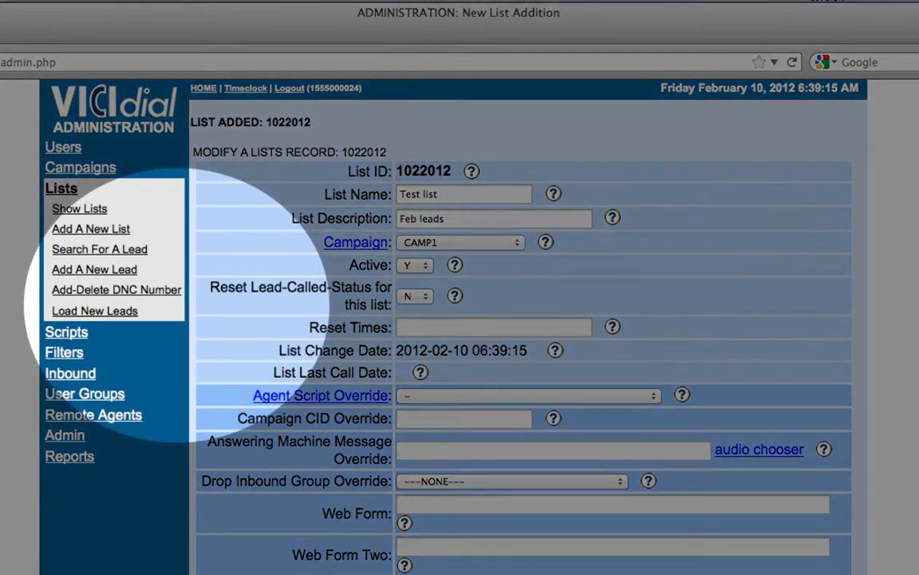
pyautogui.click(94, 311)
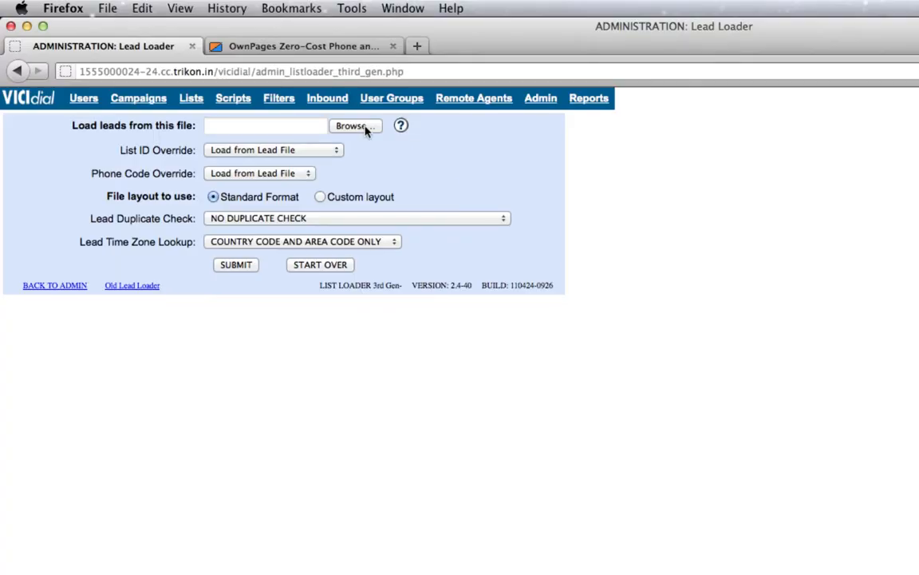
# Choose the leads spreadsheet from the Downloads folder for upload
pyautogui.click(355, 125)
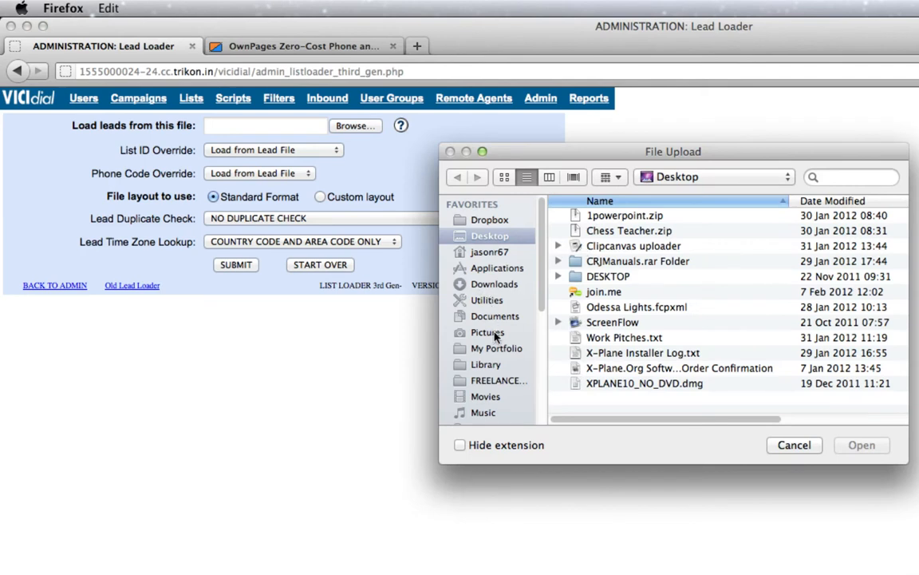
pyautogui.click(495, 284)
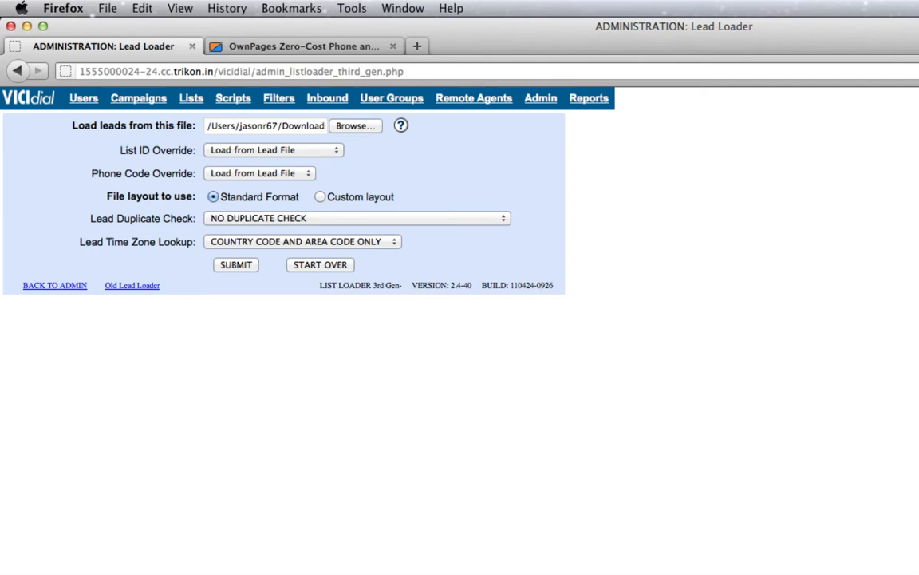
# Target list 1022012 - Test list, keep phone codes from the lead file, and choose Custom layout
pyautogui.click(274, 149)
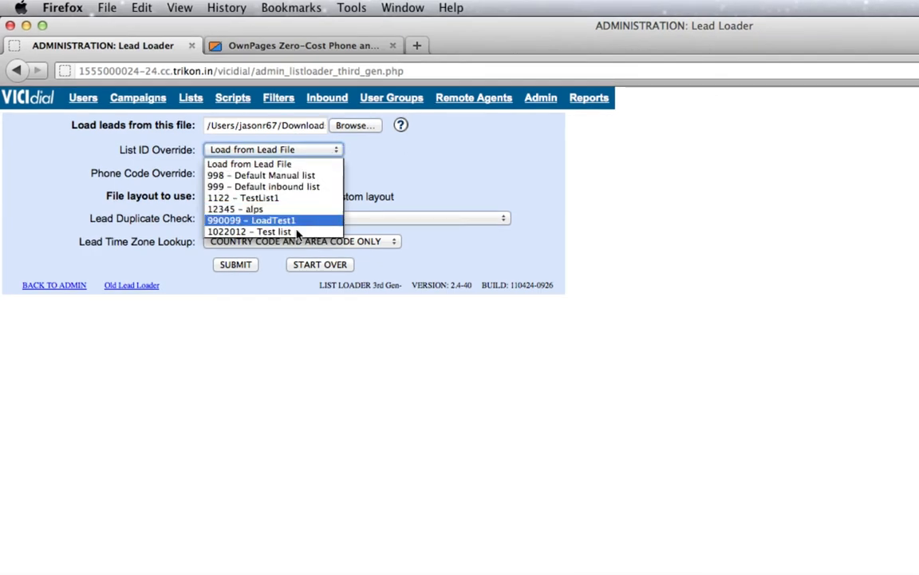
pyautogui.moveTo(271, 232)
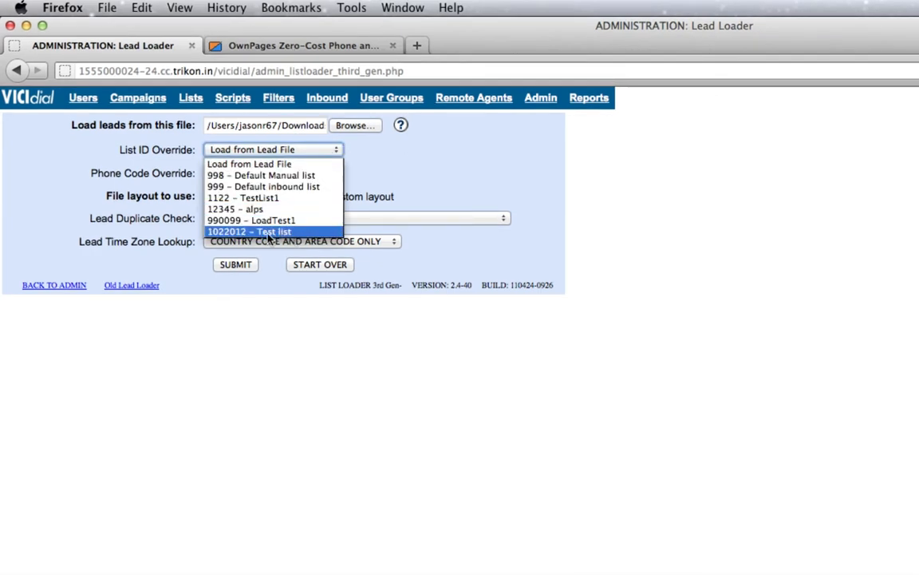
pyautogui.click(250, 232)
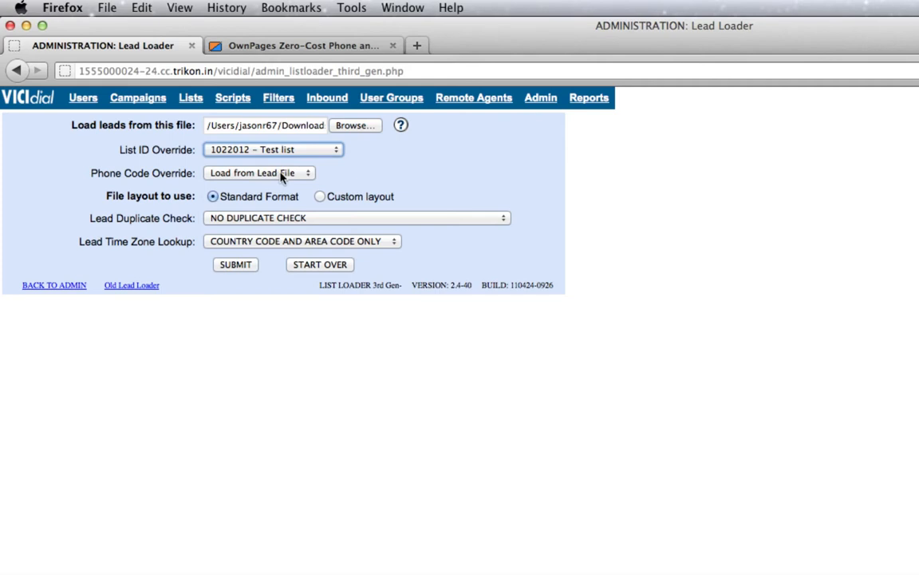
pyautogui.click(259, 172)
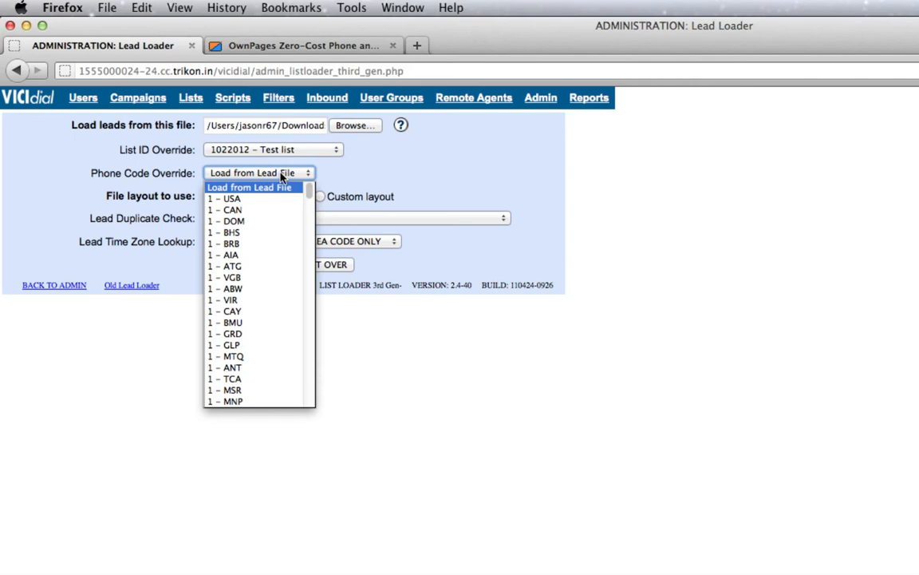
pyautogui.click(250, 186)
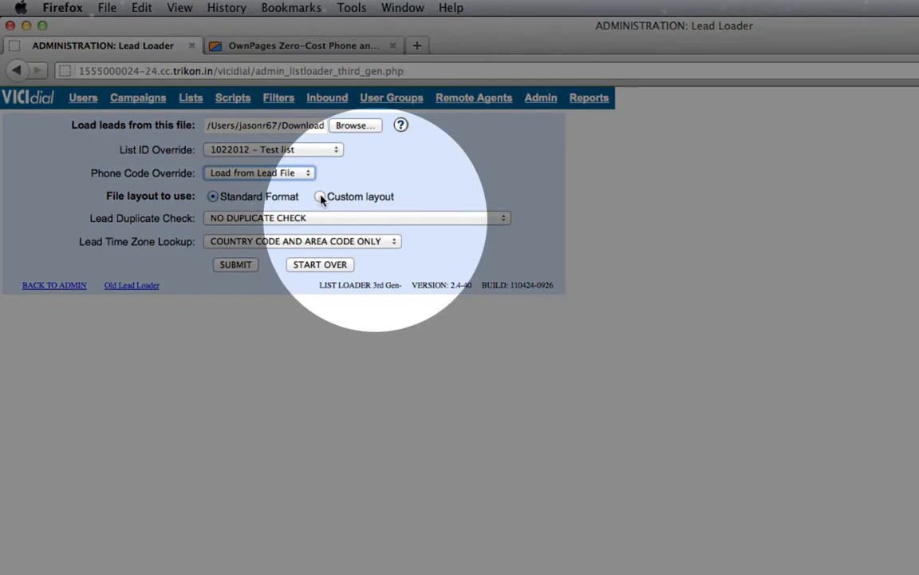
pyautogui.click(319, 197)
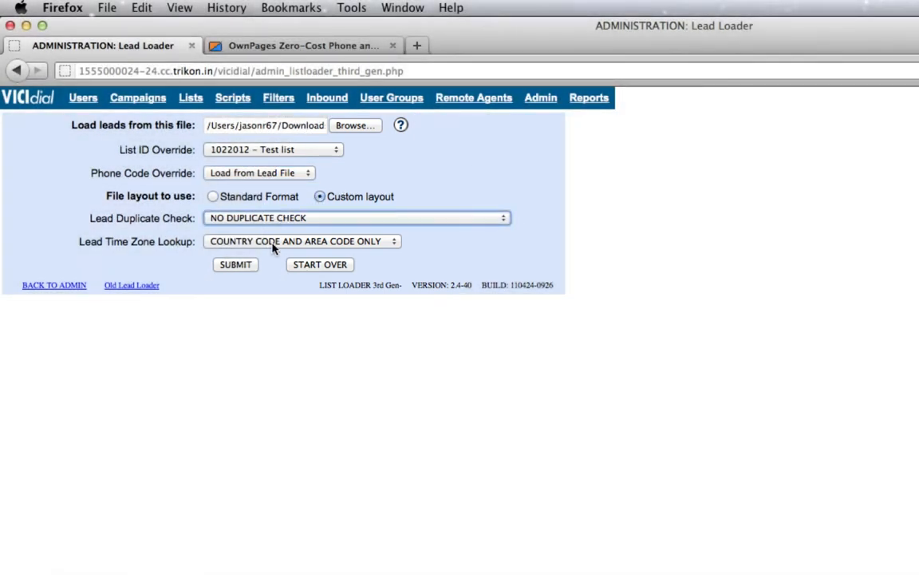
pyautogui.moveTo(238, 266)
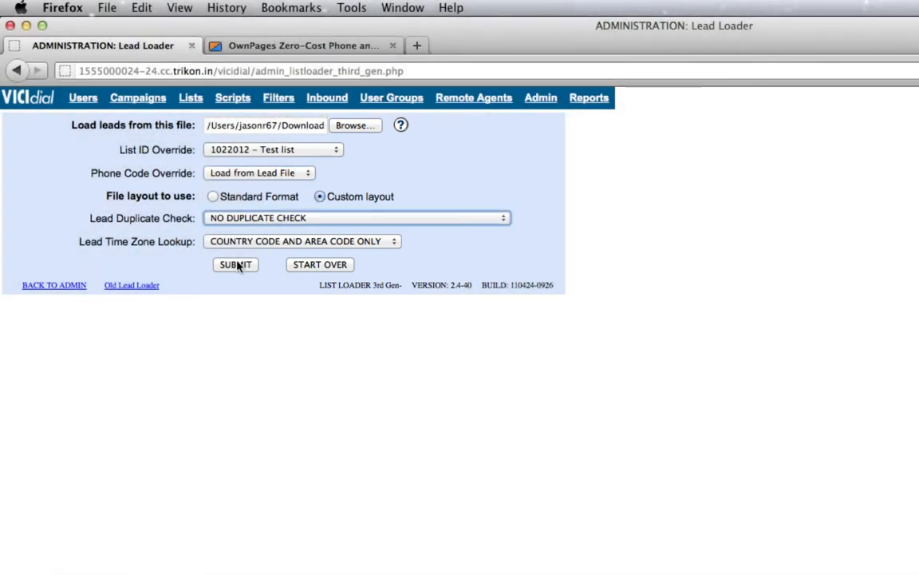
# Upload the file and map spreadsheet columns such as City to the lead fields
pyautogui.click(235, 264)
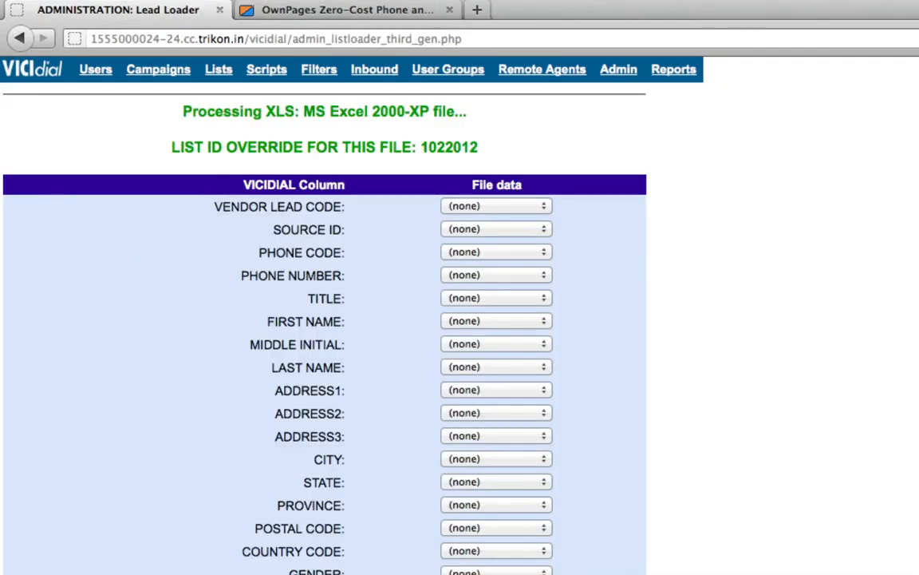
pyautogui.click(496, 251)
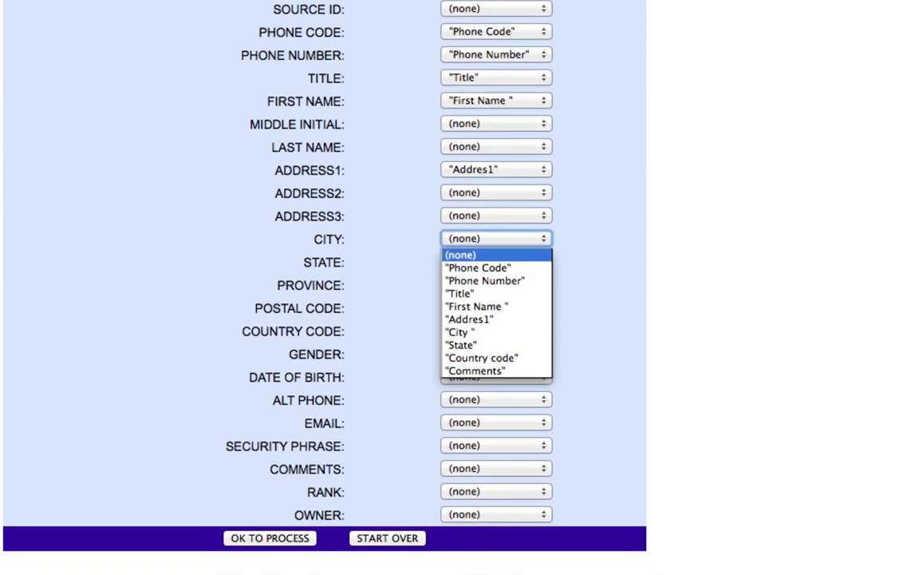
pyautogui.click(461, 331)
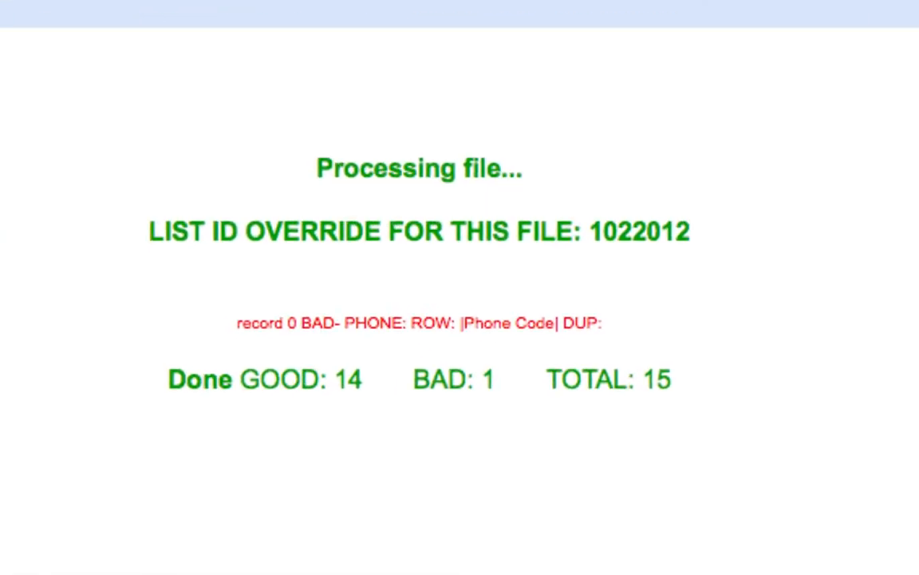
# Confirm Test list 1022012 holds 14 leads, then open campaign CAMP1's settings
pyautogui.doubleClick(486, 379)
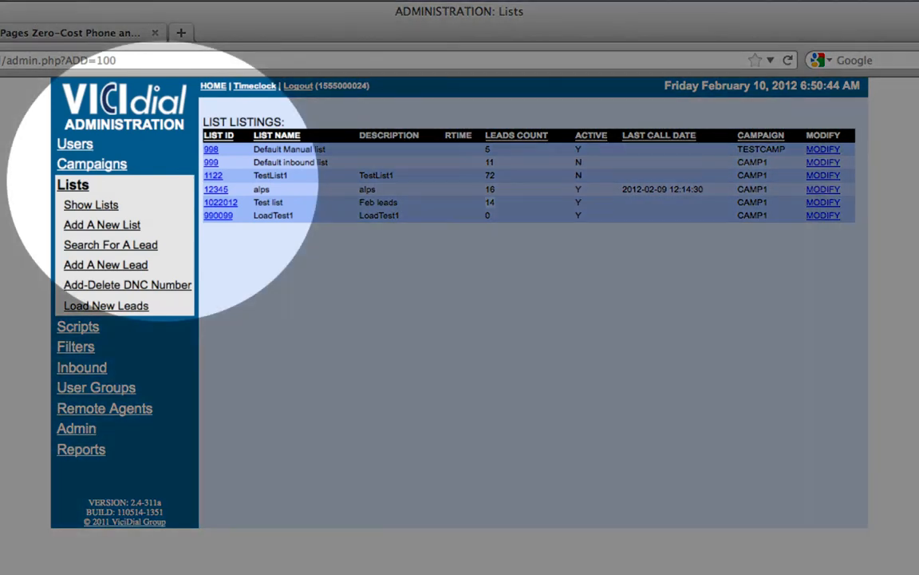
pyautogui.click(91, 164)
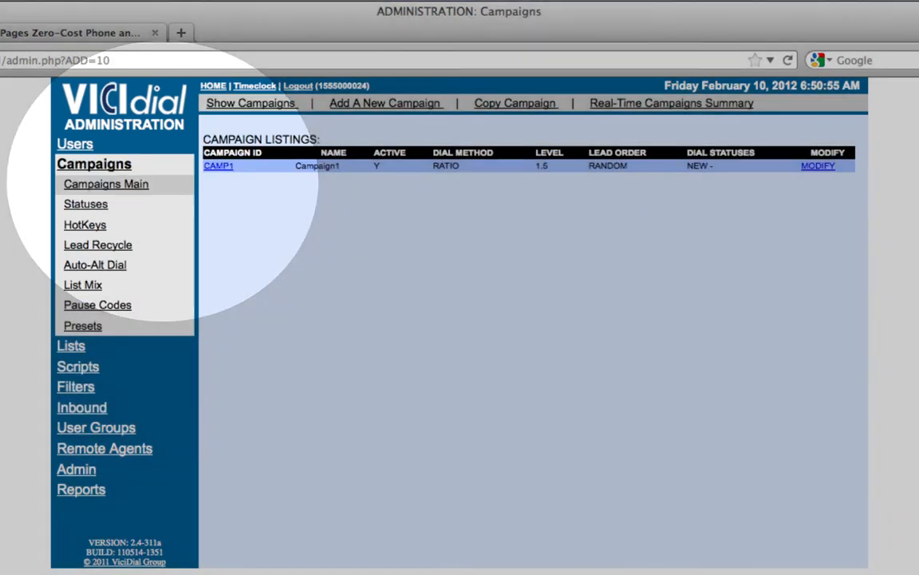
pyautogui.click(218, 165)
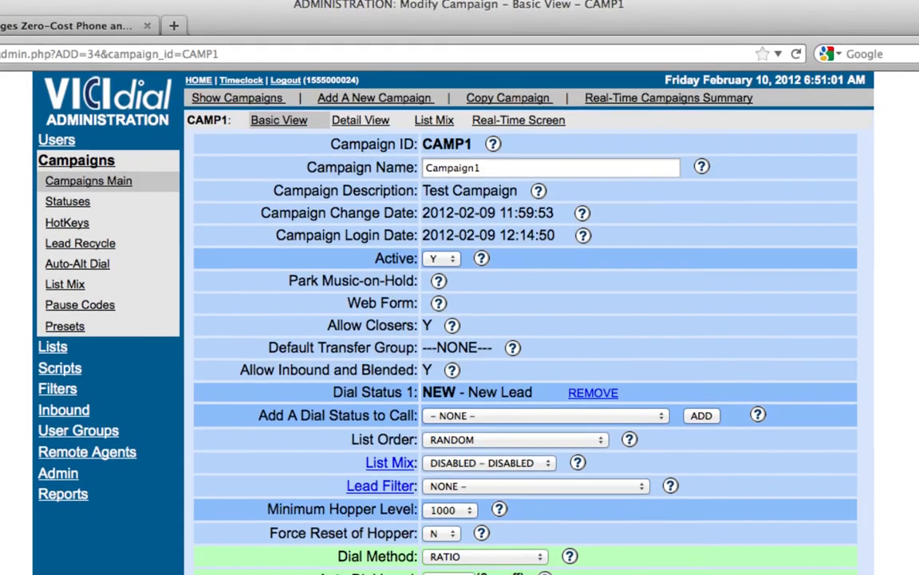
# Untick the alps list 12345 in CAMP1 so only Test list stays active
pyautogui.scroll(-3)
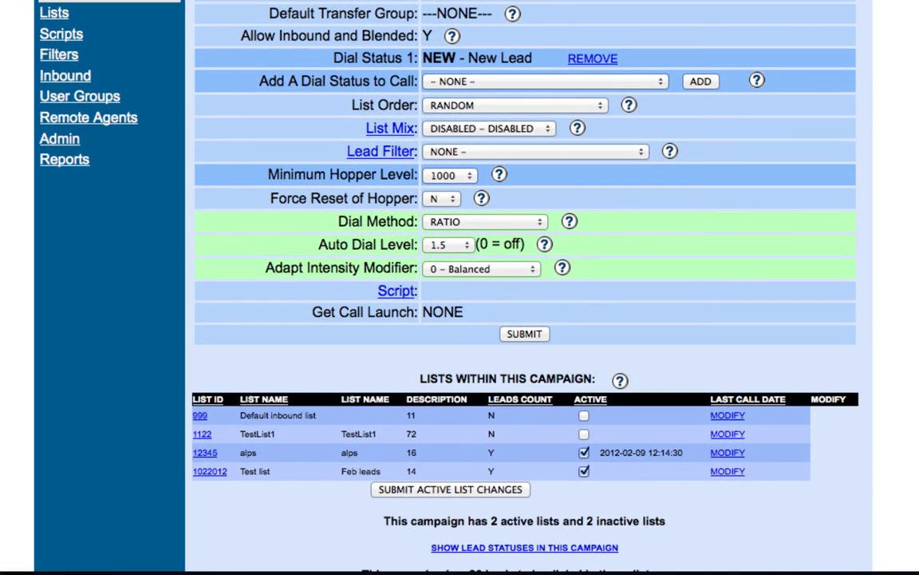
pyautogui.click(583, 452)
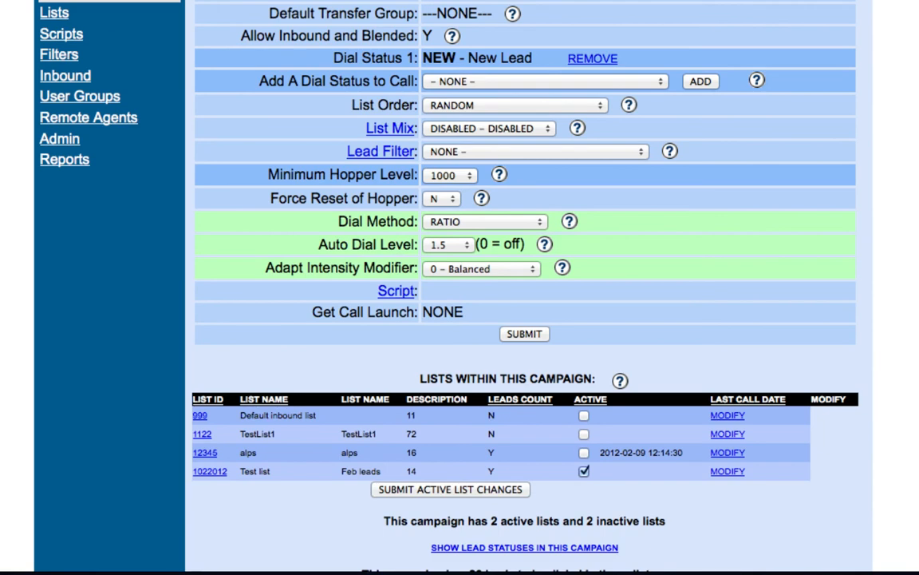